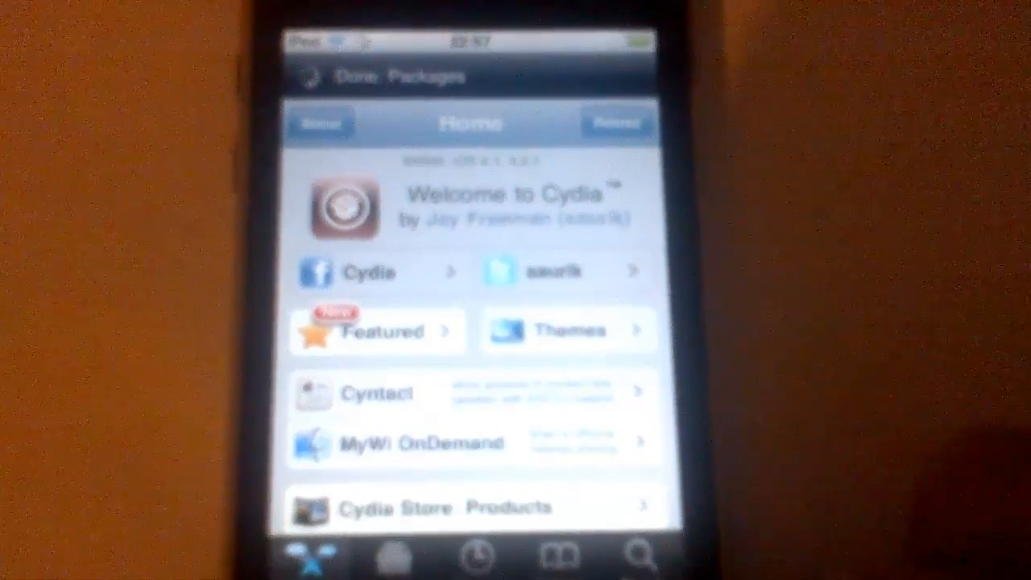
Step: Reload Cydia's package data from the home screen
left_click(616, 122)
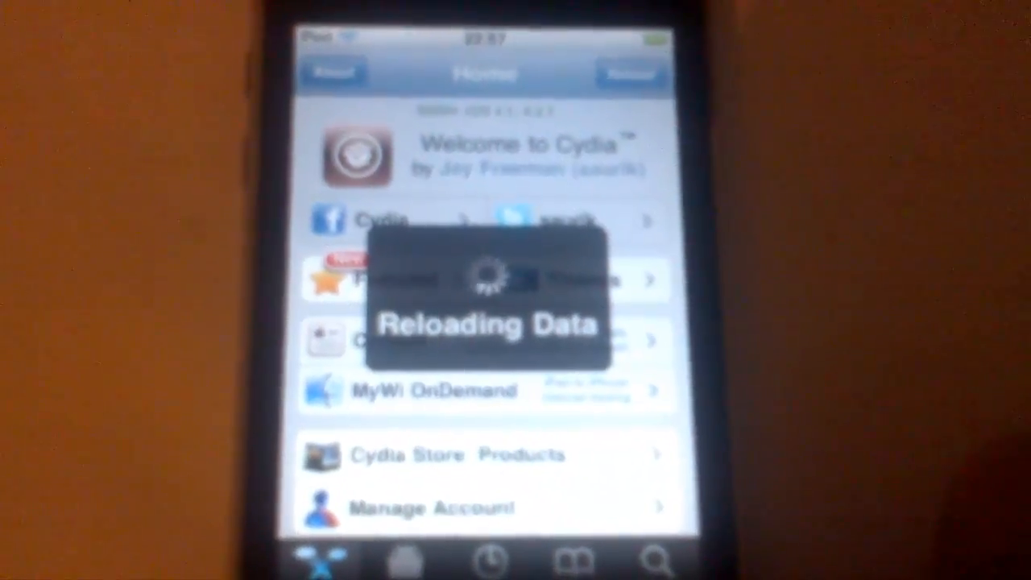